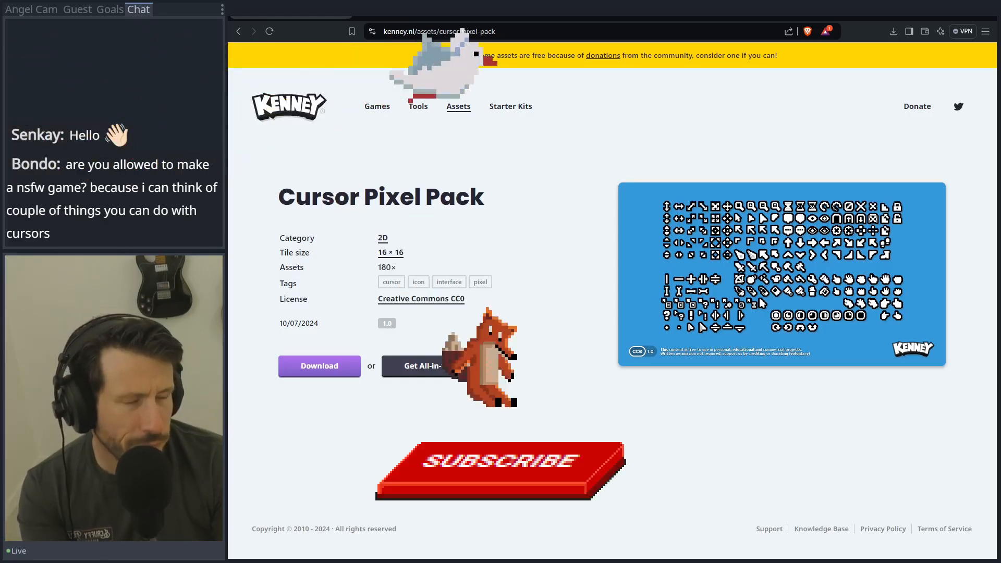
Step: View the Cursor Pixel Pack preview image enlarged on Kenney.nl
left_click(499, 466)
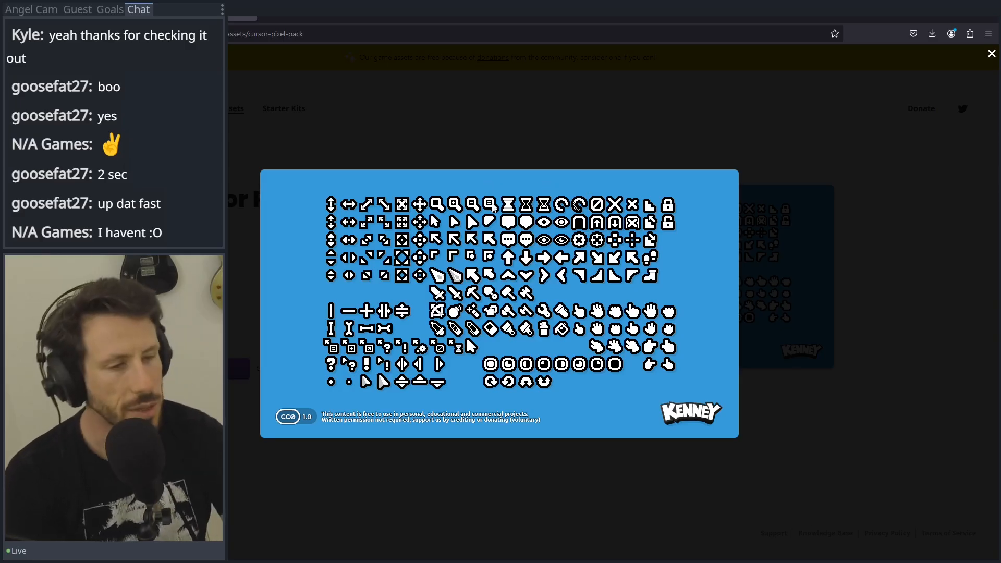
mouse_move(560, 283)
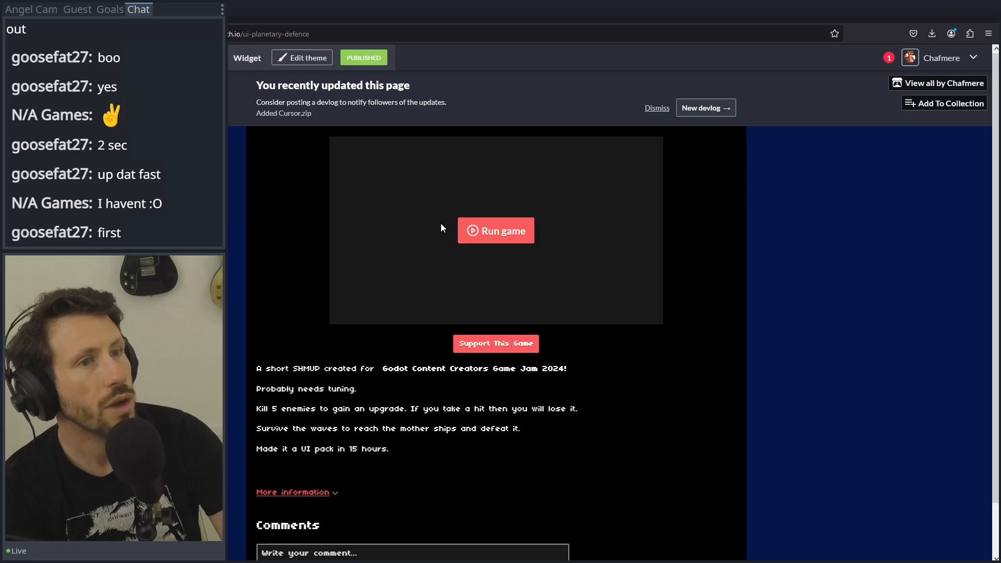
Step: Launch Planet Defence on itch.io and start a round from its title screen
left_click(495, 230)
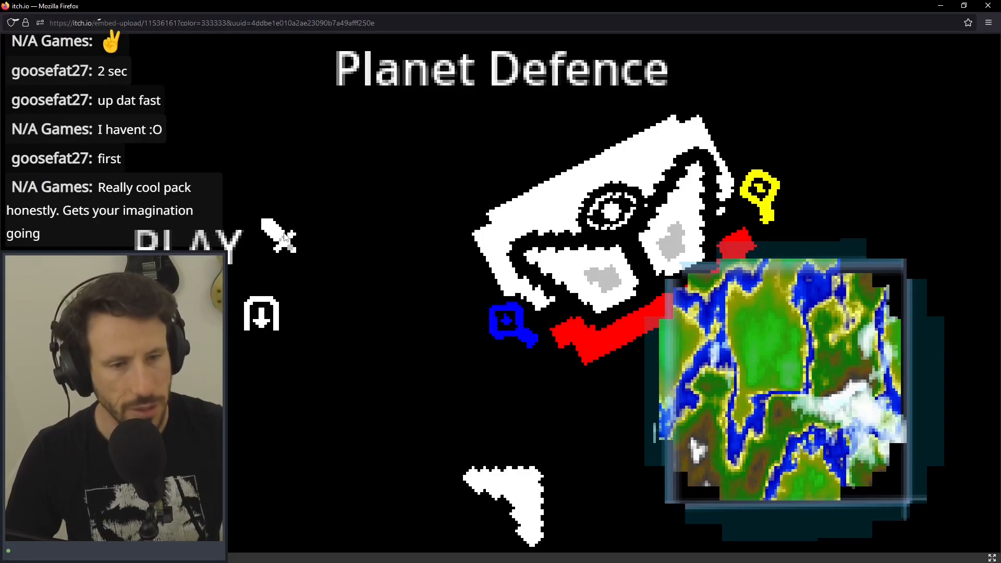
left_click(189, 243)
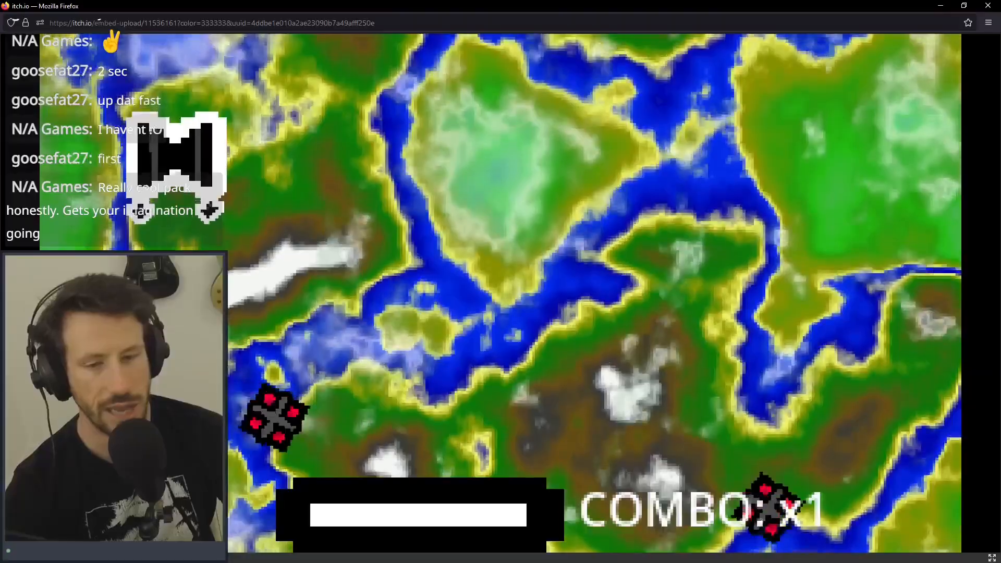